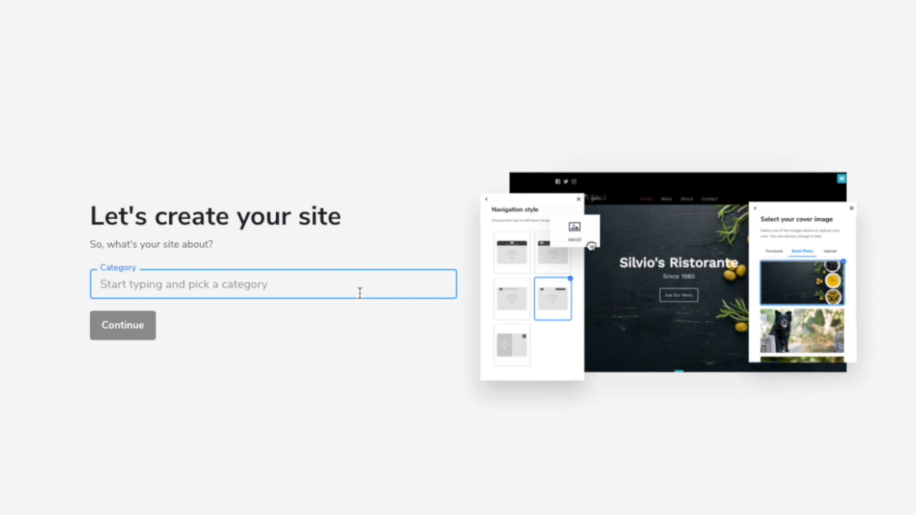
{"action": "type", "text": "Res"}
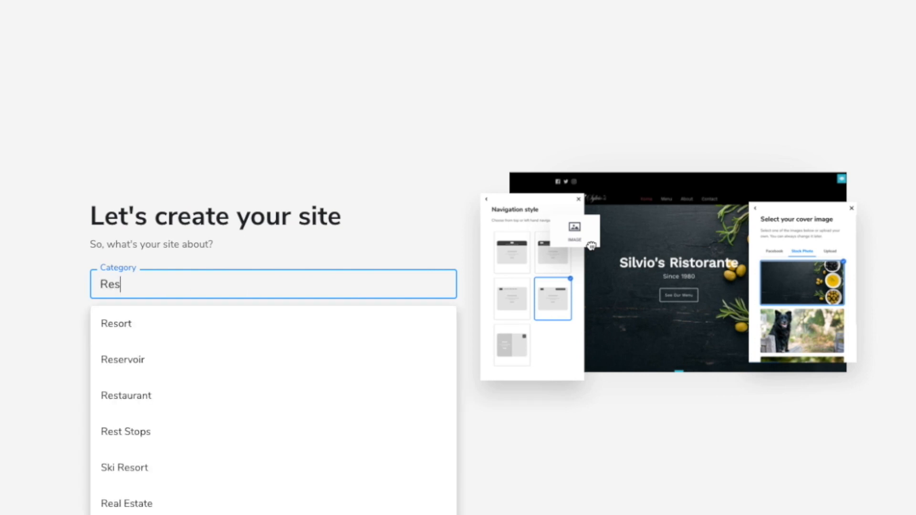